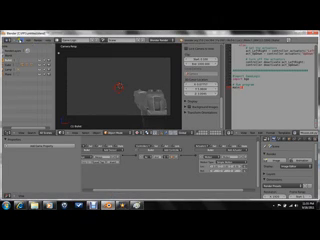
# - Open the File menu to reach the Append option for another .blend file
pyautogui.click(15, 12)
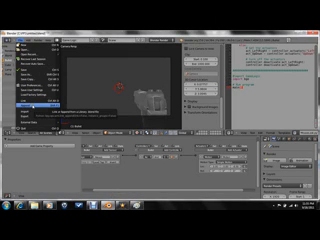